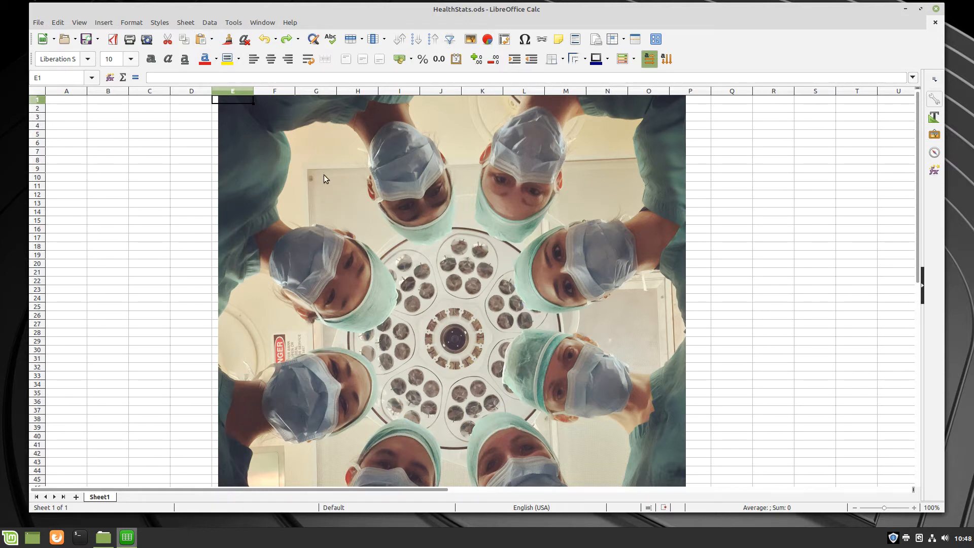
{"action": "mouse_move", "coordinate": [113, 4]}
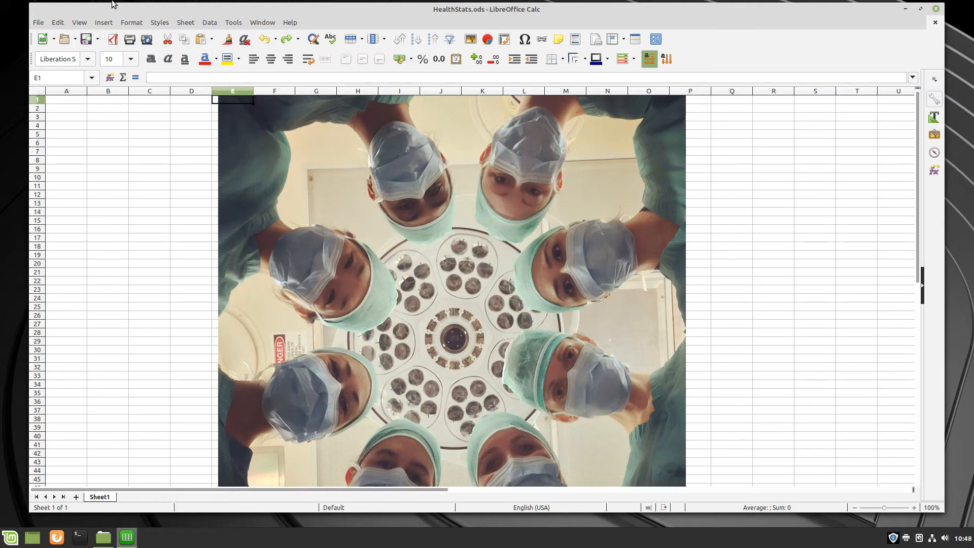
Start inserting another image from file, then cancel without adding it.
{"action": "left_click", "coordinate": [103, 22]}
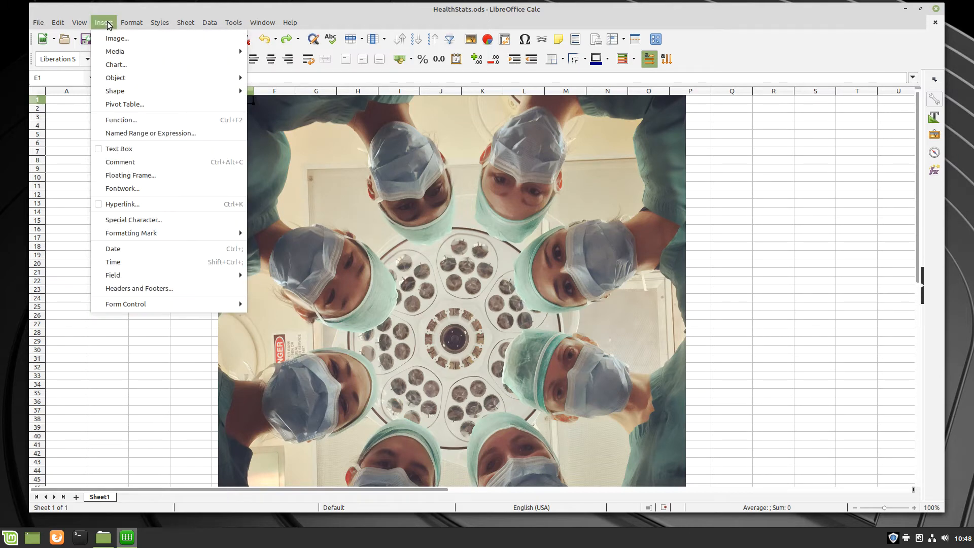
{"action": "left_click", "coordinate": [117, 38]}
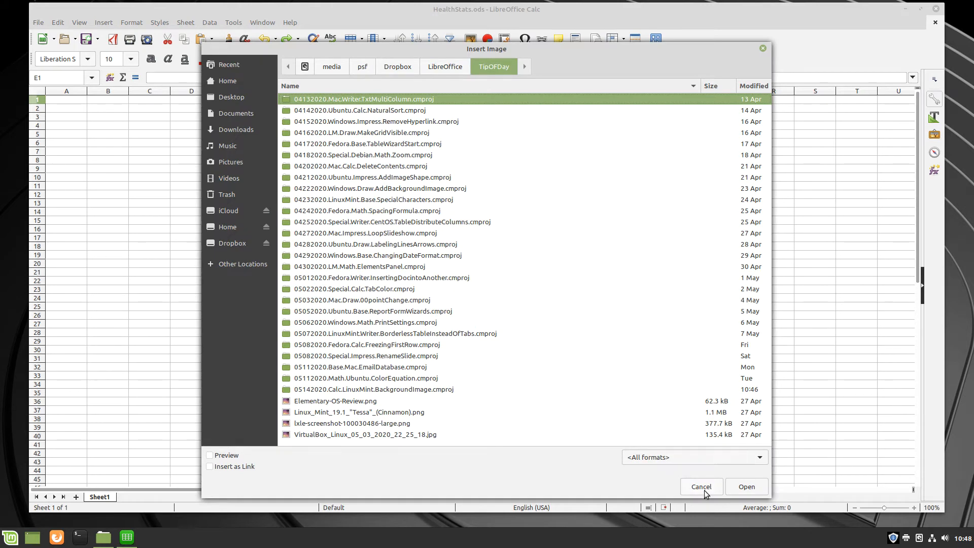
{"action": "left_click", "coordinate": [746, 487]}
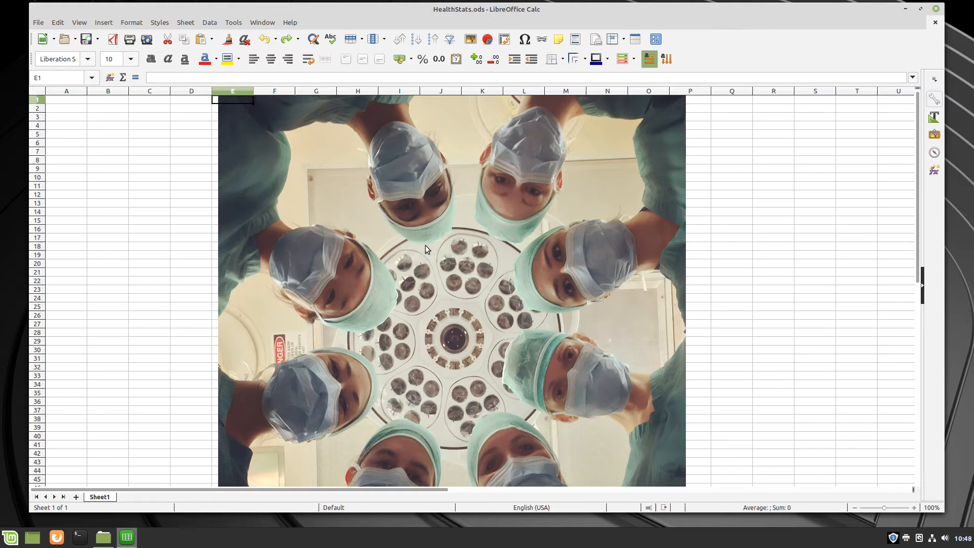
Select the surgeons photo and arrange it To Background behind the cells.
{"action": "left_click", "coordinate": [426, 249]}
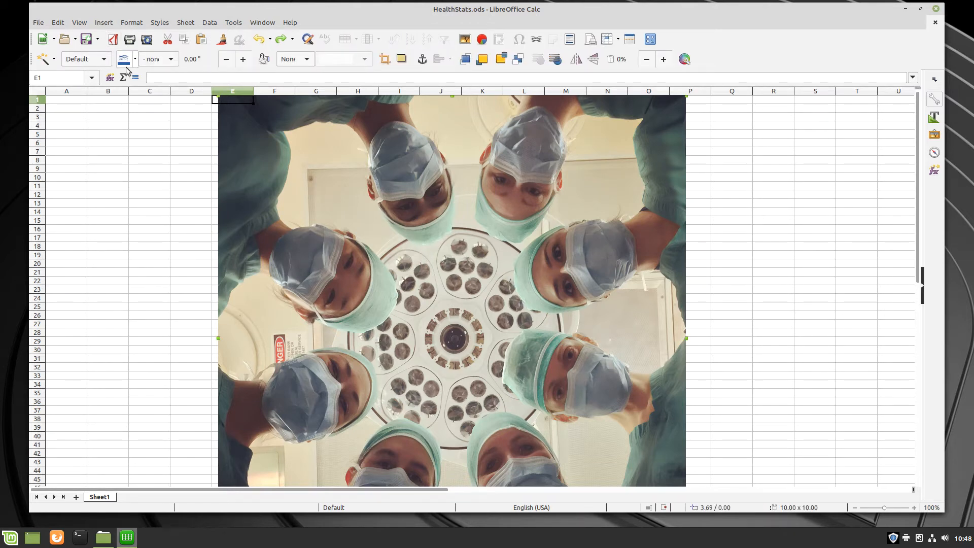
{"action": "left_click", "coordinate": [132, 22]}
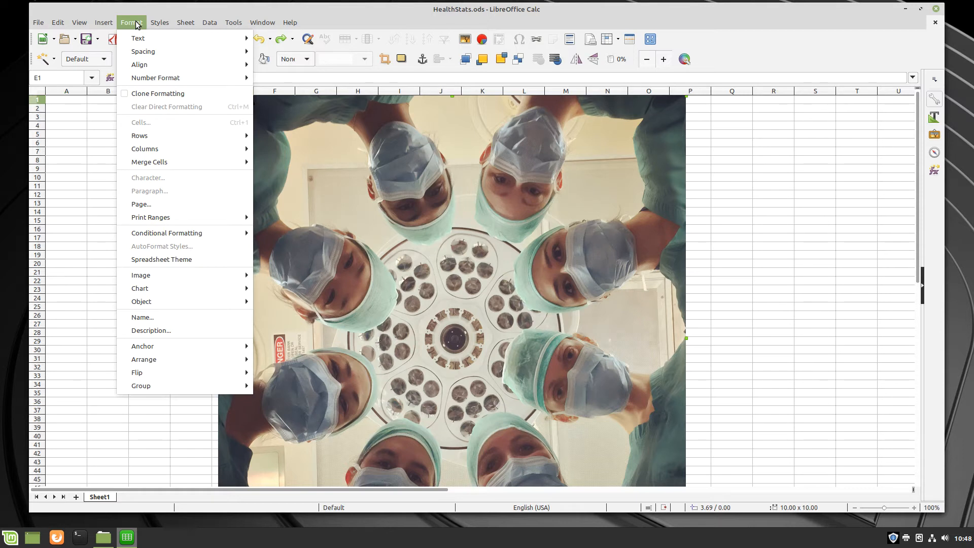
{"action": "mouse_move", "coordinate": [166, 216]}
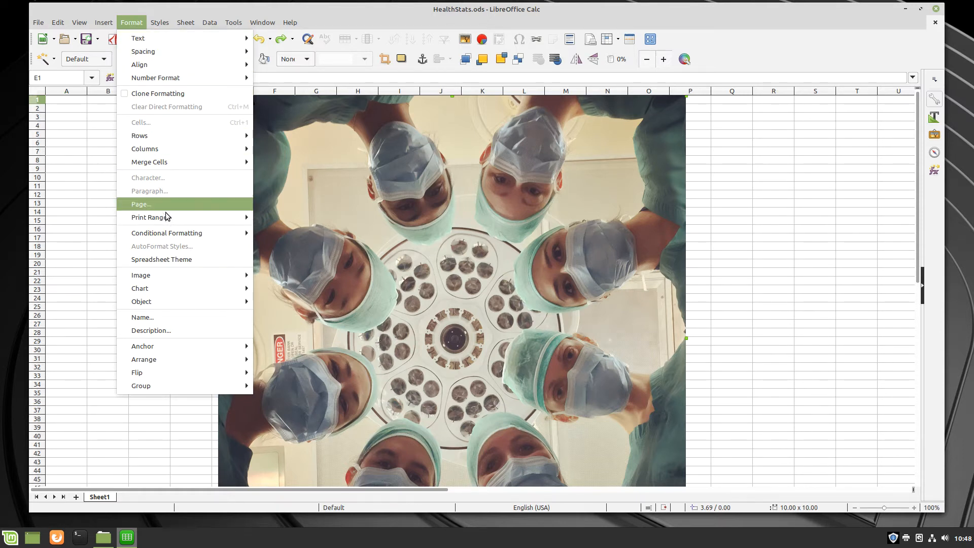
{"action": "mouse_move", "coordinate": [343, 268]}
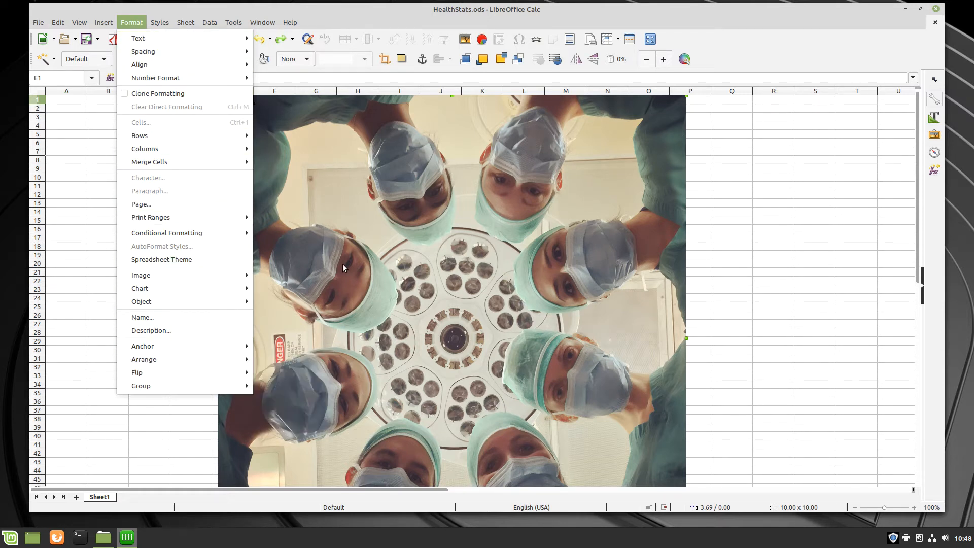
{"action": "right_click", "coordinate": [396, 235]}
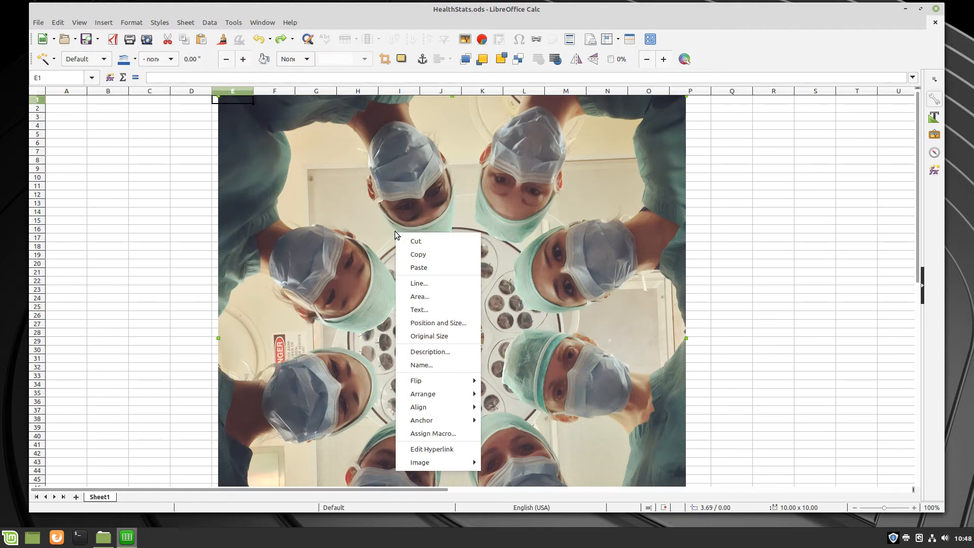
{"action": "mouse_move", "coordinate": [434, 394]}
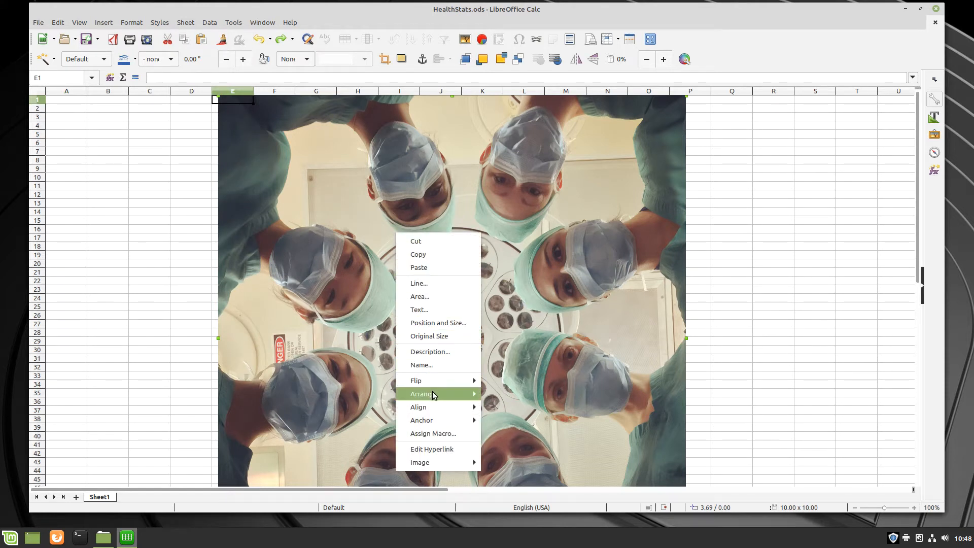
{"action": "mouse_move", "coordinate": [423, 394]}
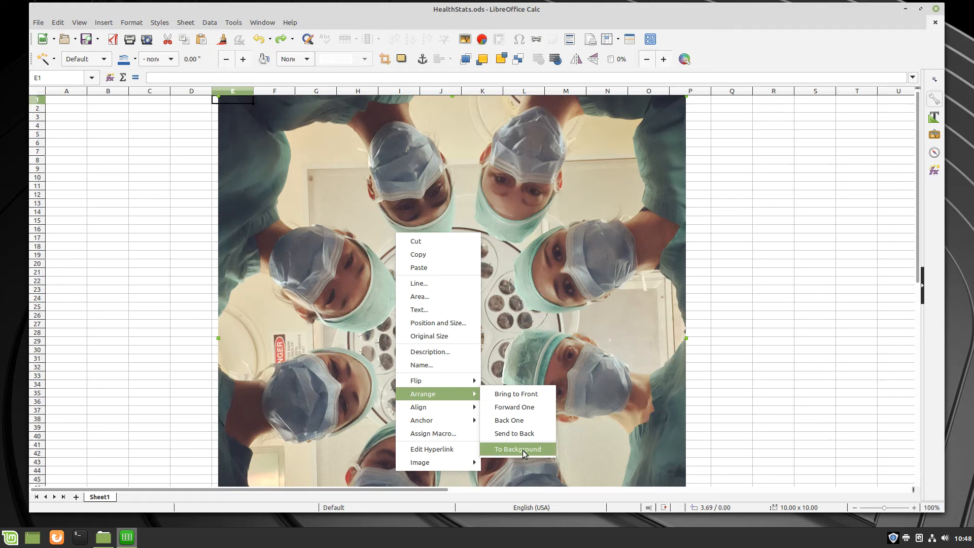
{"action": "left_click", "coordinate": [517, 449]}
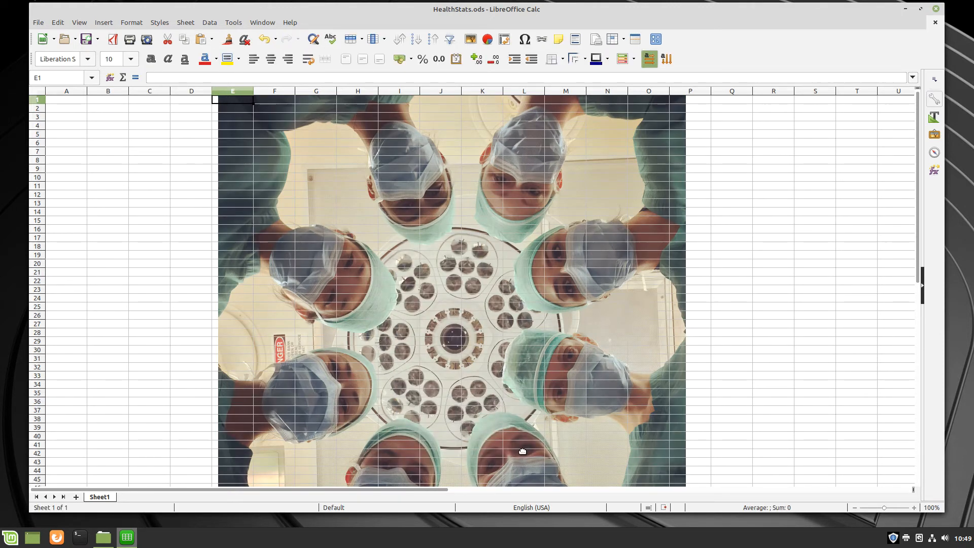
{"action": "mouse_move", "coordinate": [239, 153]}
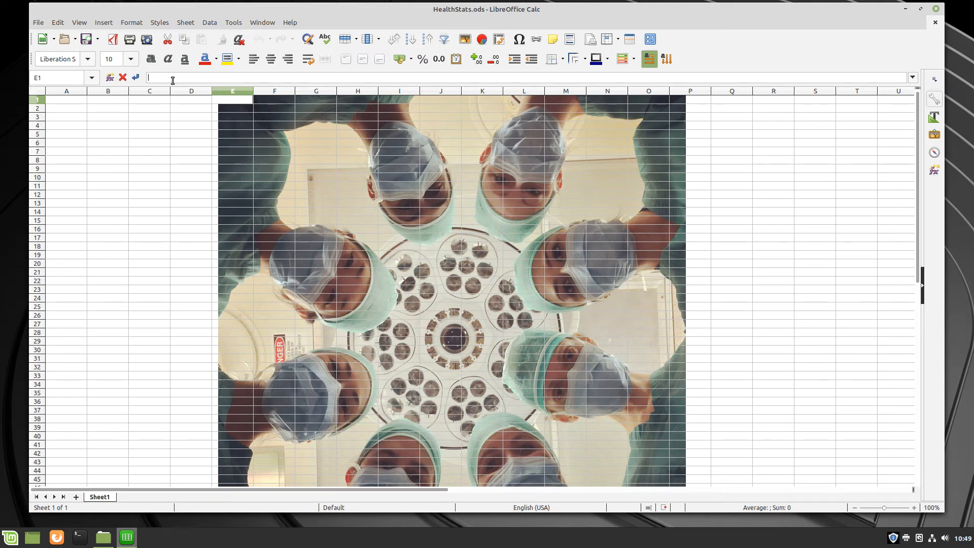
Enter the header 'Name' in cell E1 and accept the entry.
{"action": "type", "text": "Name"}
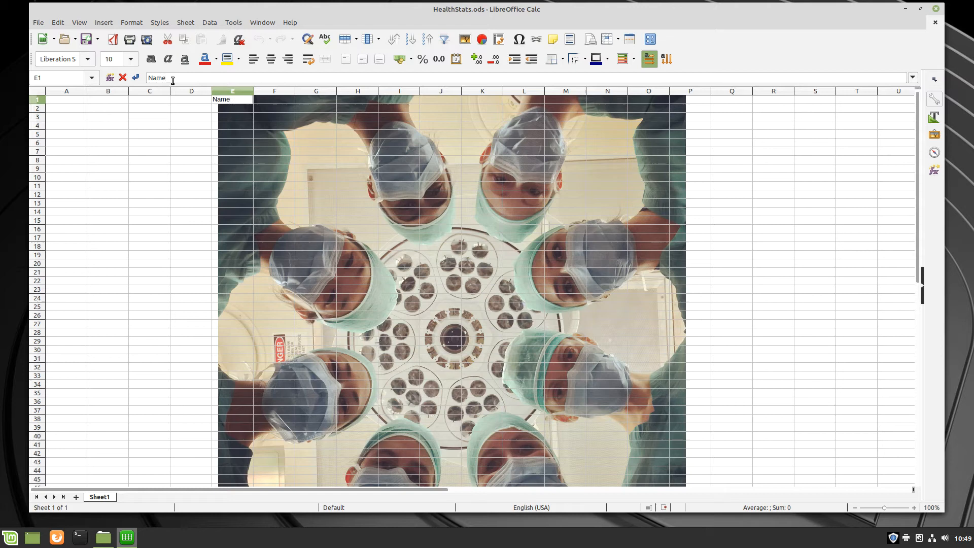
{"action": "left_click", "coordinate": [191, 108]}
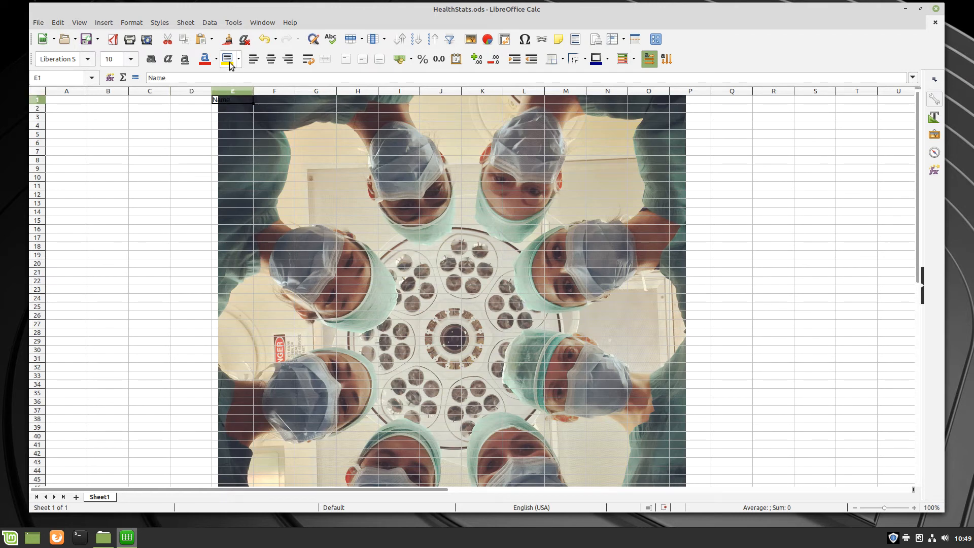
Fill cell E1 with a gray swatch from the Background Color palette.
{"action": "left_click", "coordinate": [237, 59]}
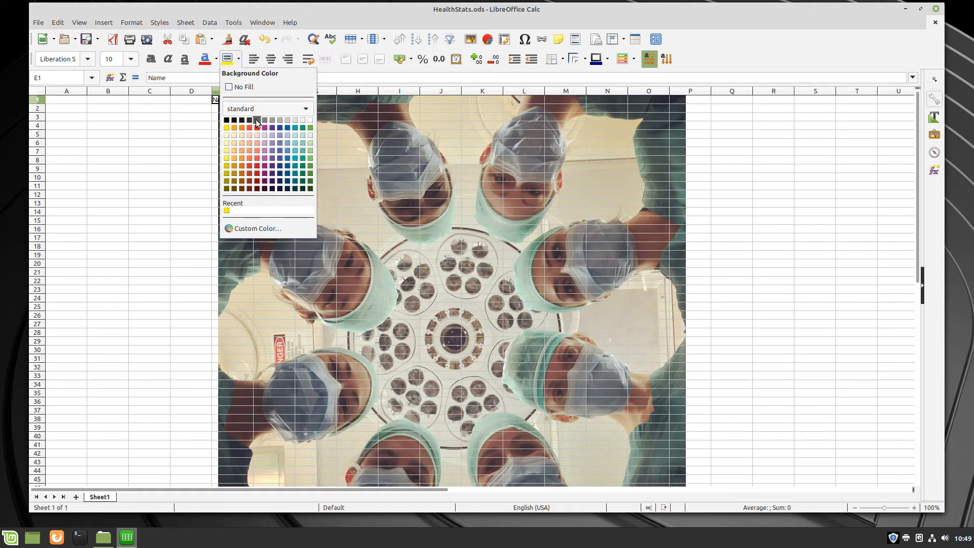
{"action": "left_click", "coordinate": [256, 120]}
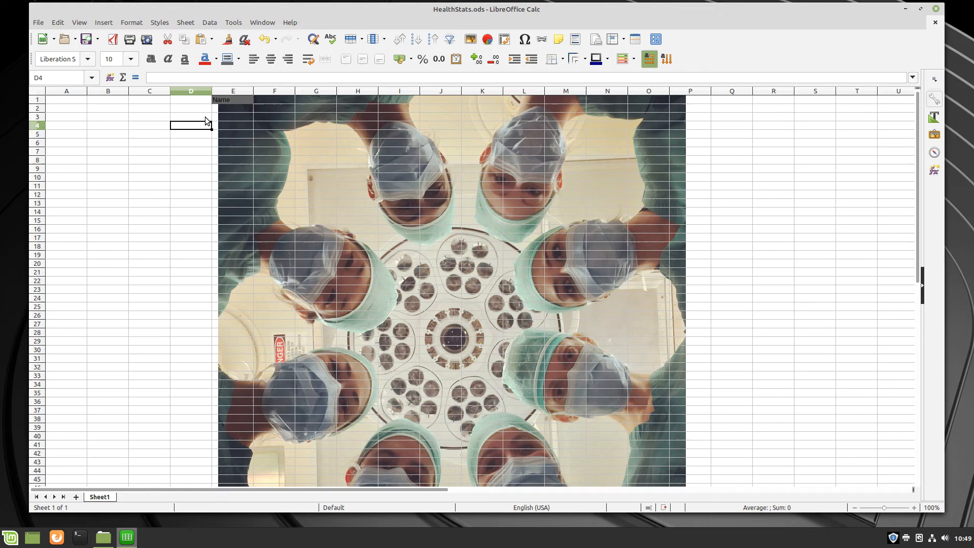
{"action": "mouse_move", "coordinate": [232, 107]}
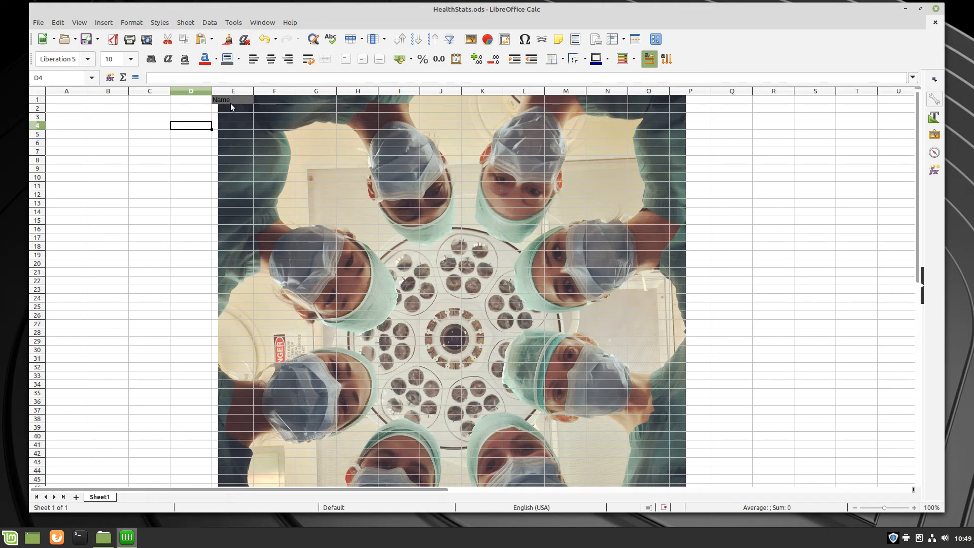
{"action": "mouse_move", "coordinate": [227, 109]}
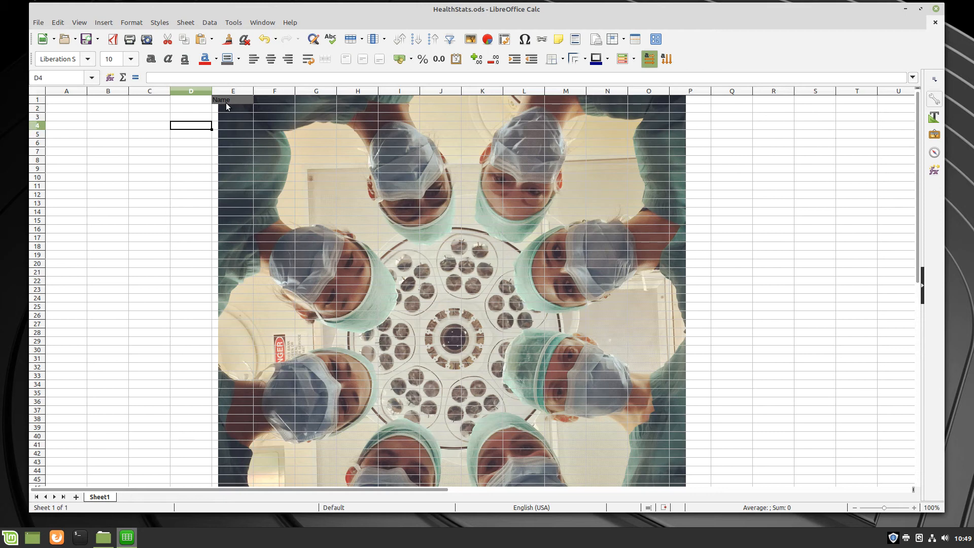
{"action": "mouse_move", "coordinate": [45, 354]}
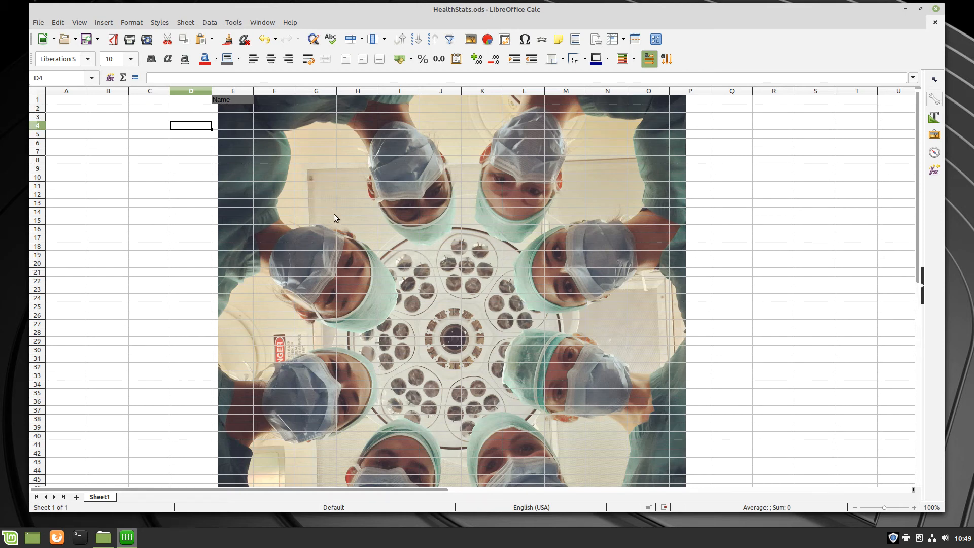
{"action": "mouse_move", "coordinate": [76, 499]}
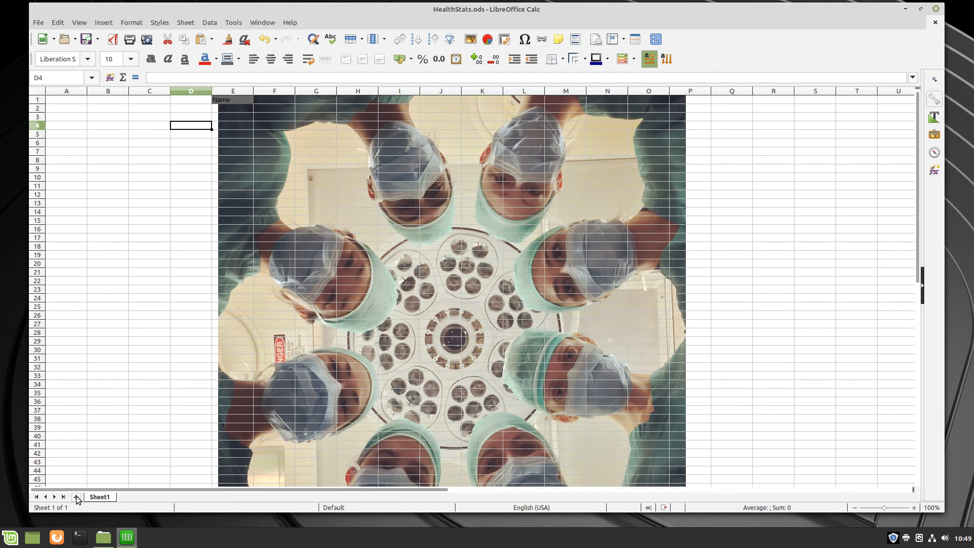
Insert a new empty Sheet2, then switch back to Sheet1.
{"action": "left_click", "coordinate": [76, 497]}
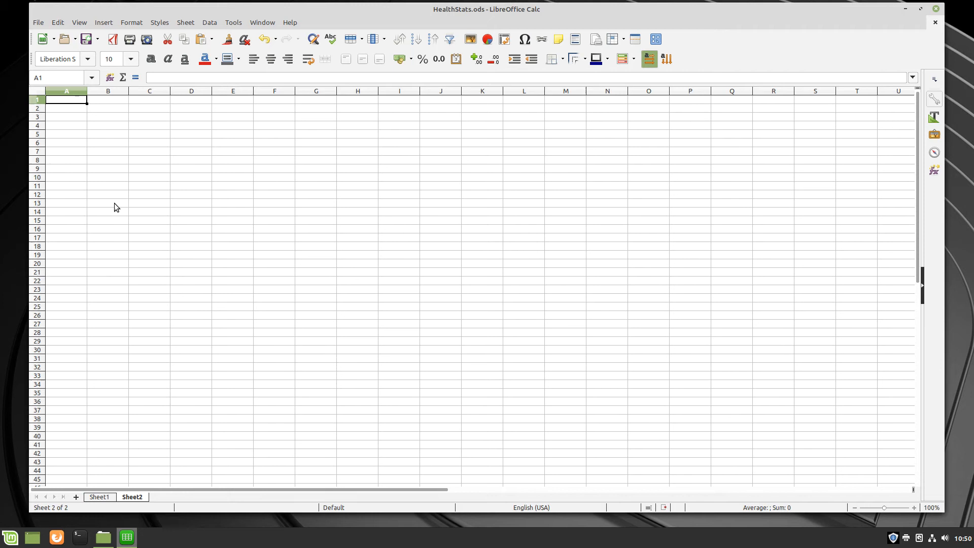
{"action": "mouse_move", "coordinate": [128, 484]}
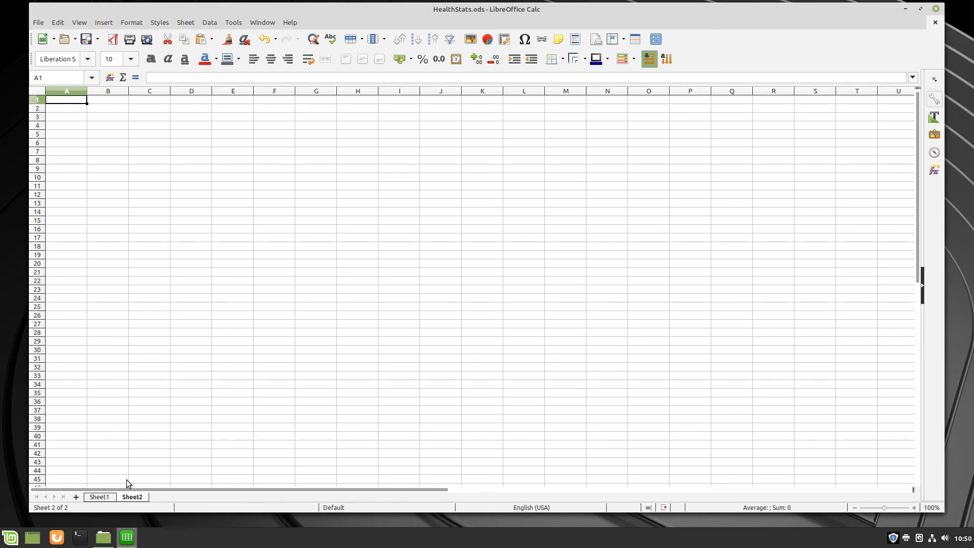
{"action": "mouse_move", "coordinate": [110, 214]}
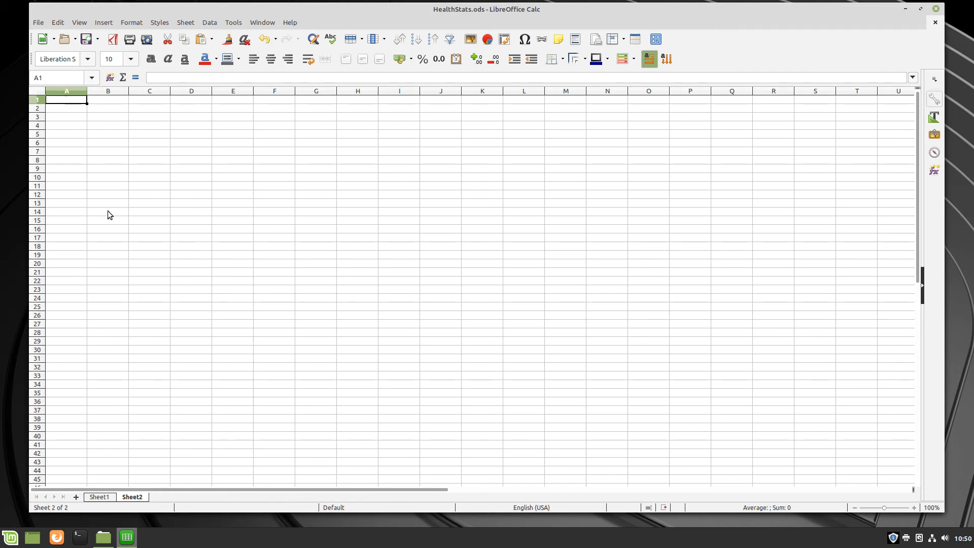
{"action": "left_click", "coordinate": [99, 496]}
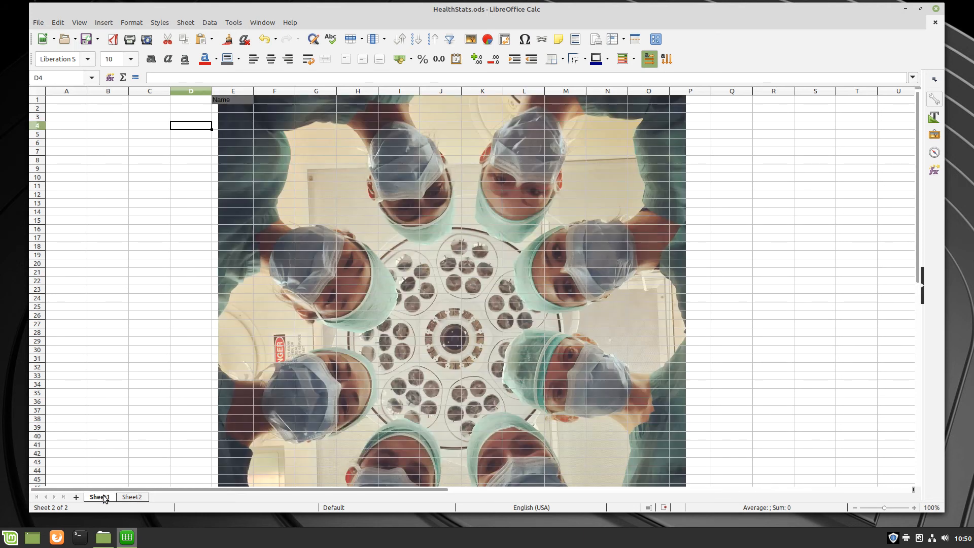
{"action": "left_click", "coordinate": [99, 496]}
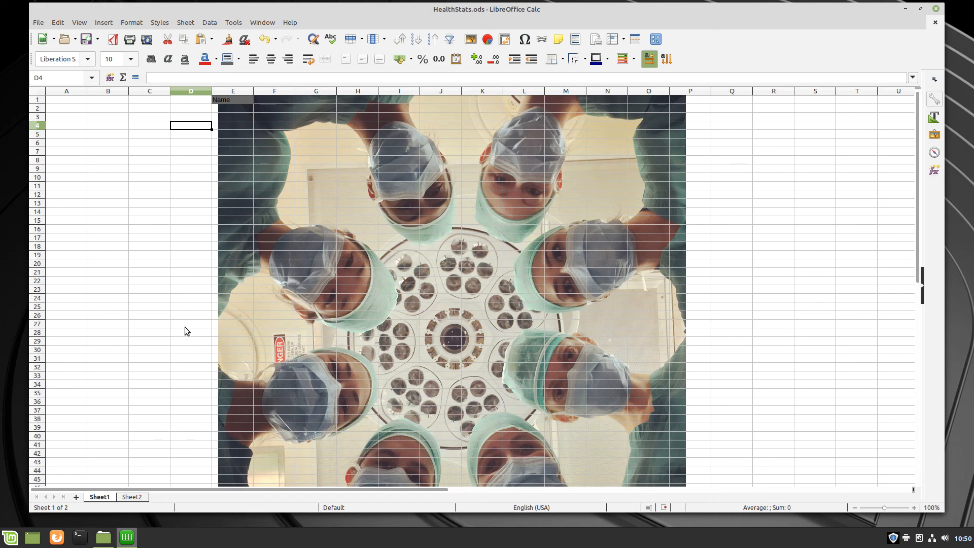
{"action": "mouse_move", "coordinate": [210, 312]}
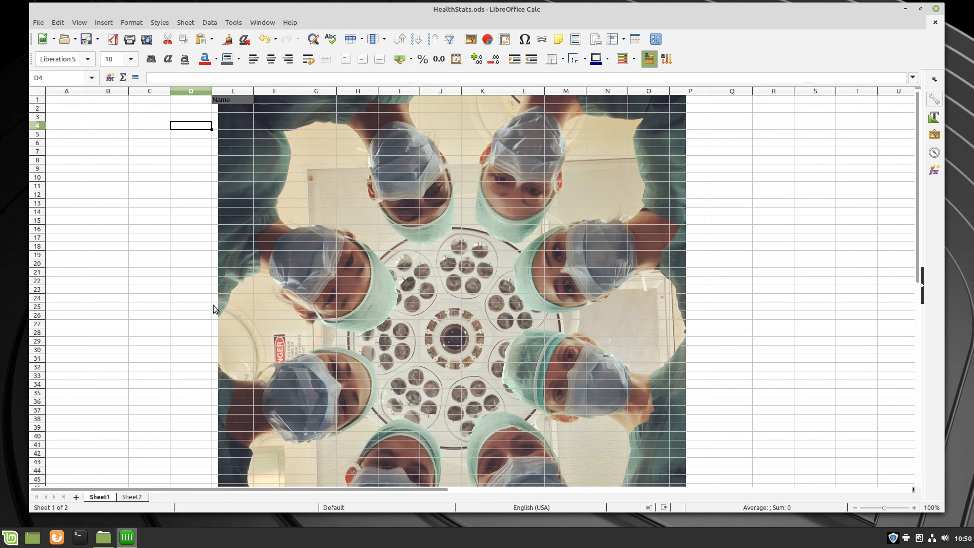
{"action": "mouse_move", "coordinate": [228, 281]}
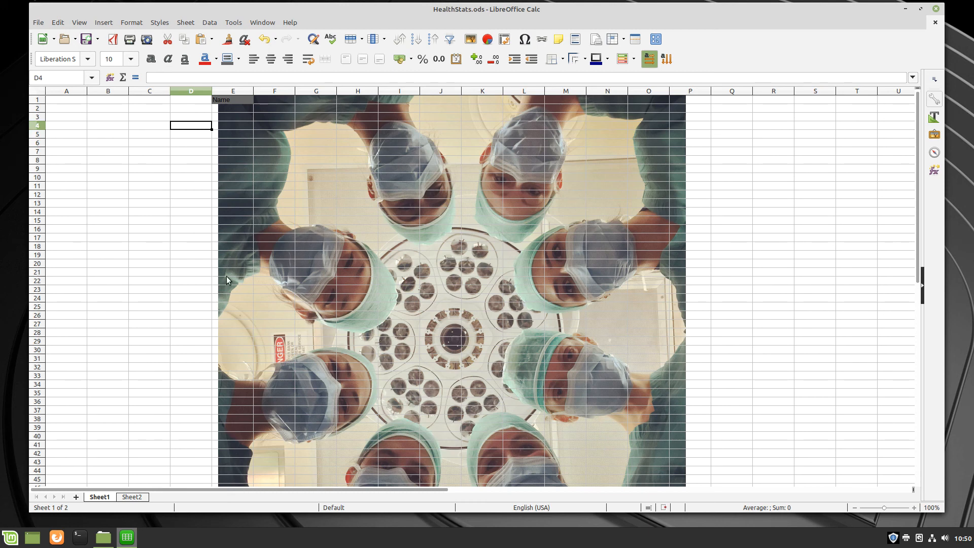
{"action": "mouse_move", "coordinate": [235, 280]}
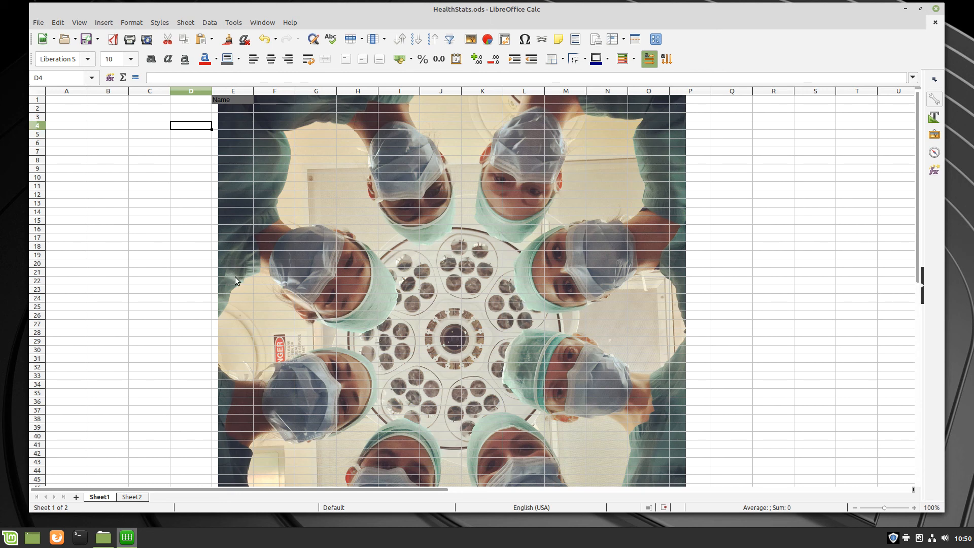